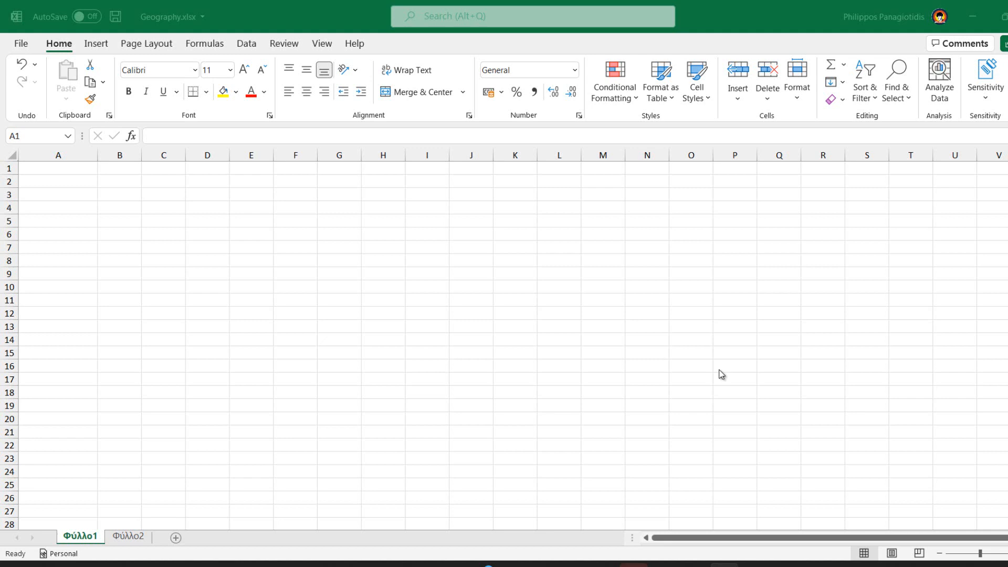
mouse_move(722, 366)
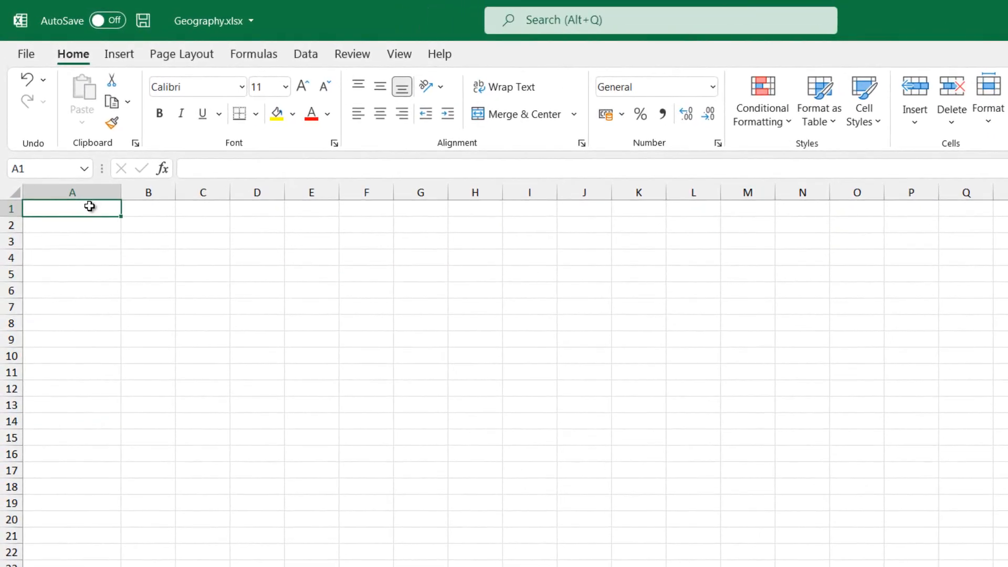
Enter Athens in cell A1
type("A")
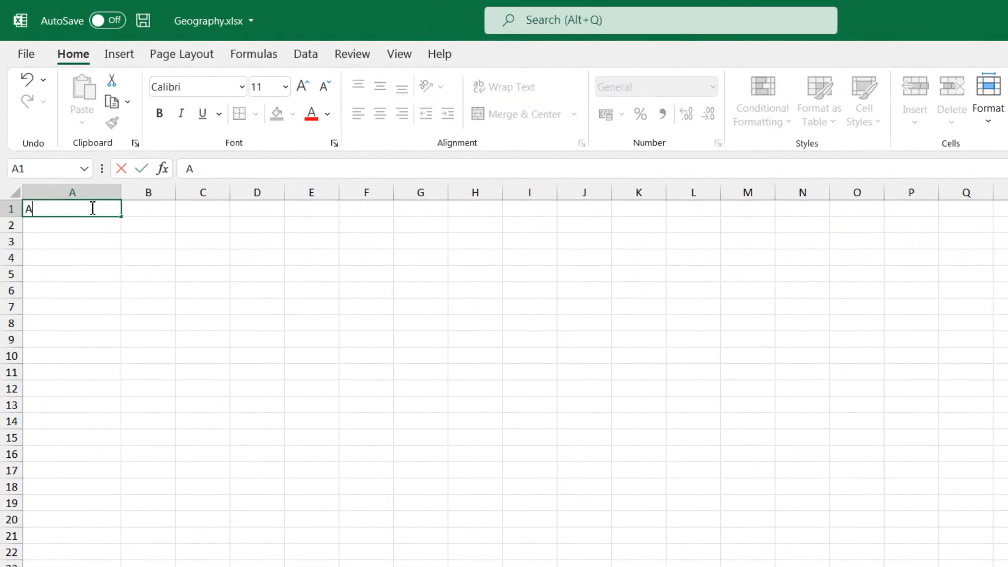
type("thens")
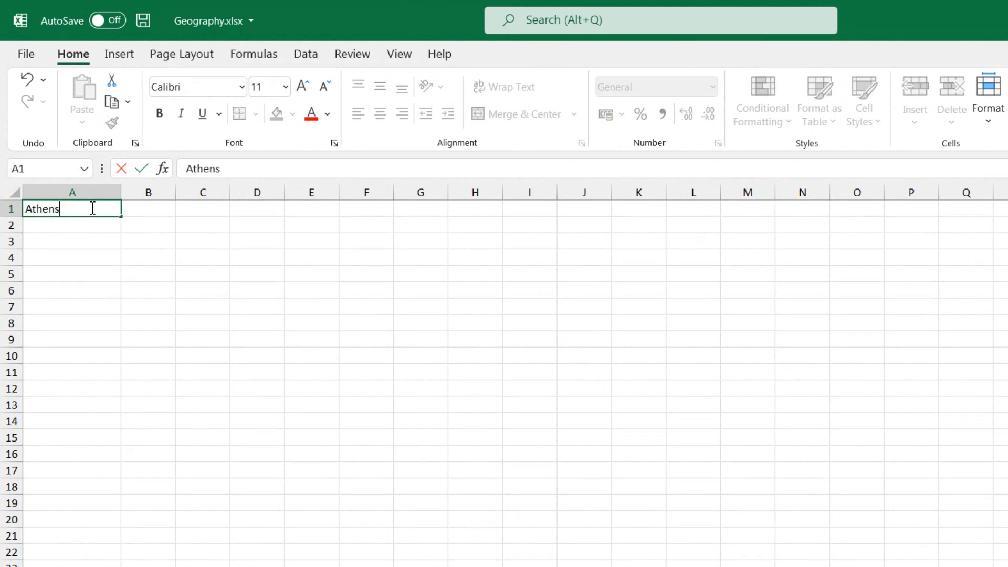
key("Enter")
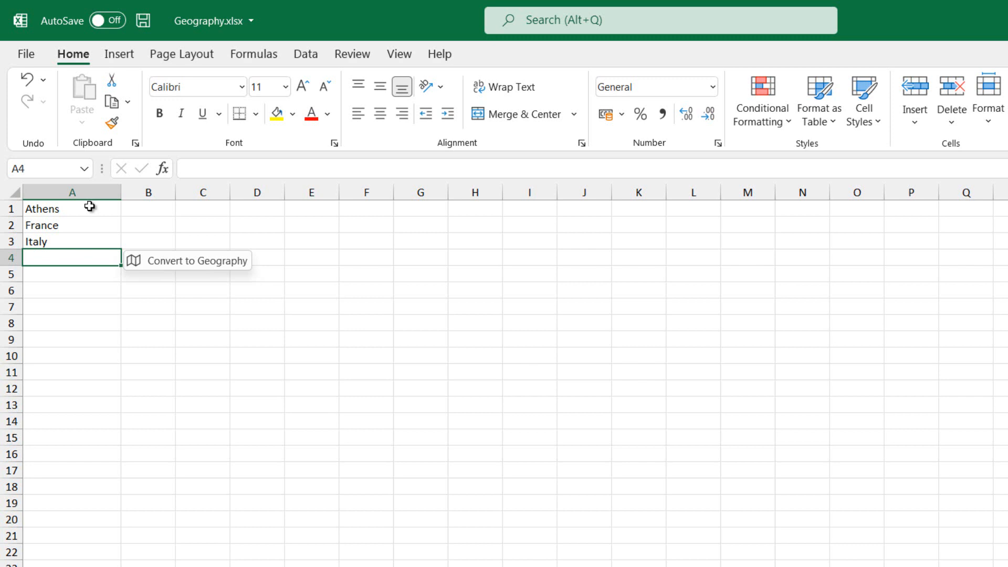
mouse_move(122, 213)
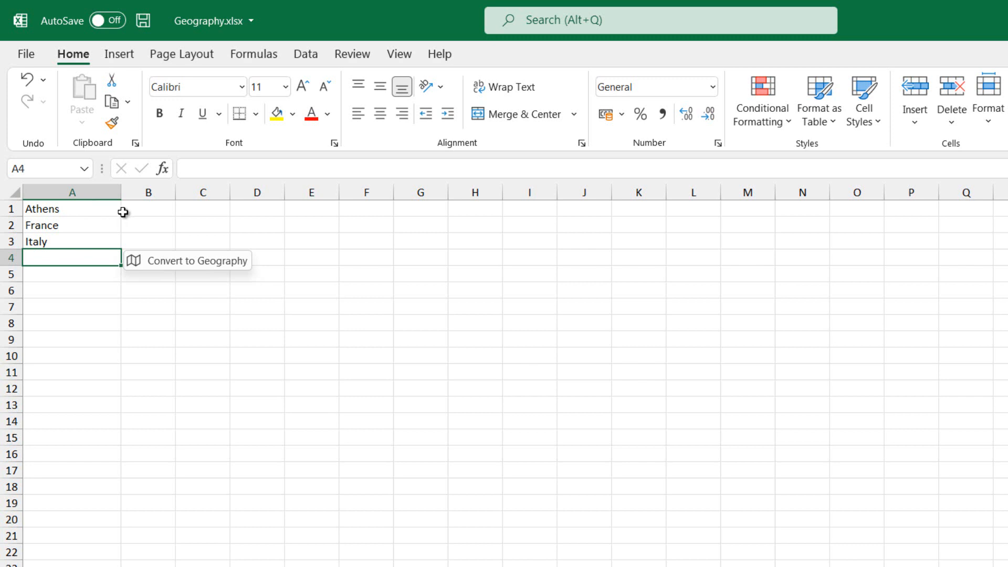
mouse_move(174, 267)
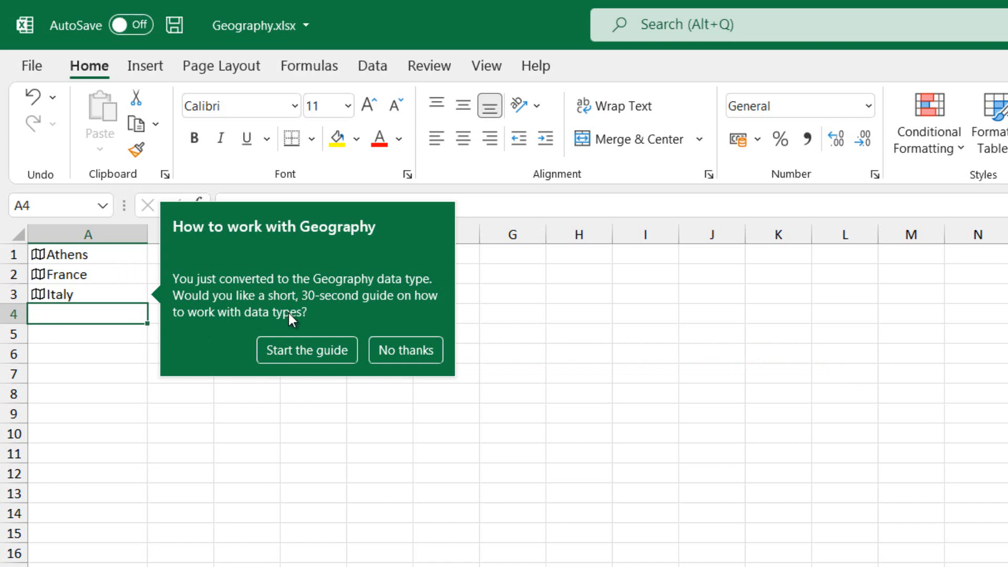
Decline the data types guide prompt with No thanks
left_click(405, 350)
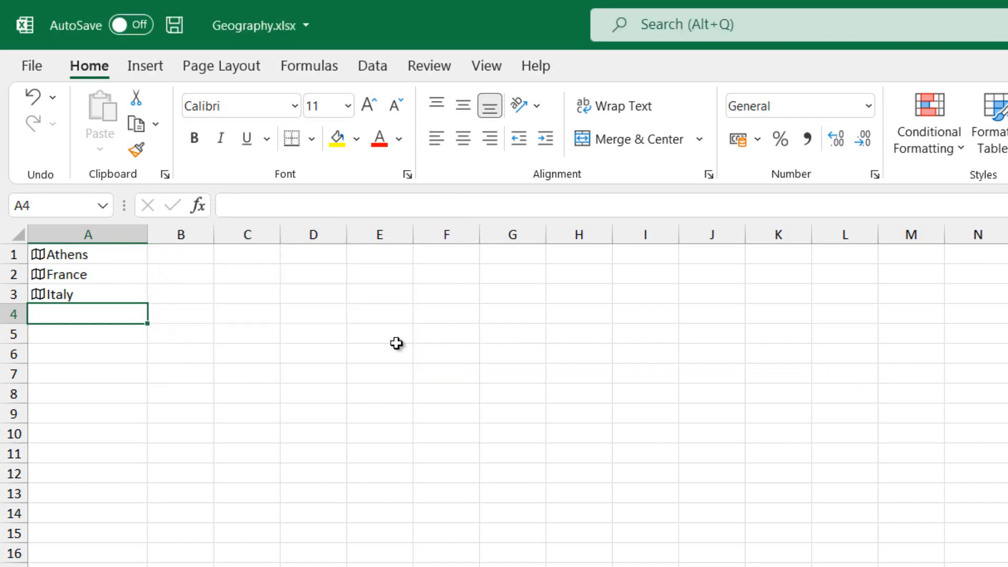
mouse_move(180, 274)
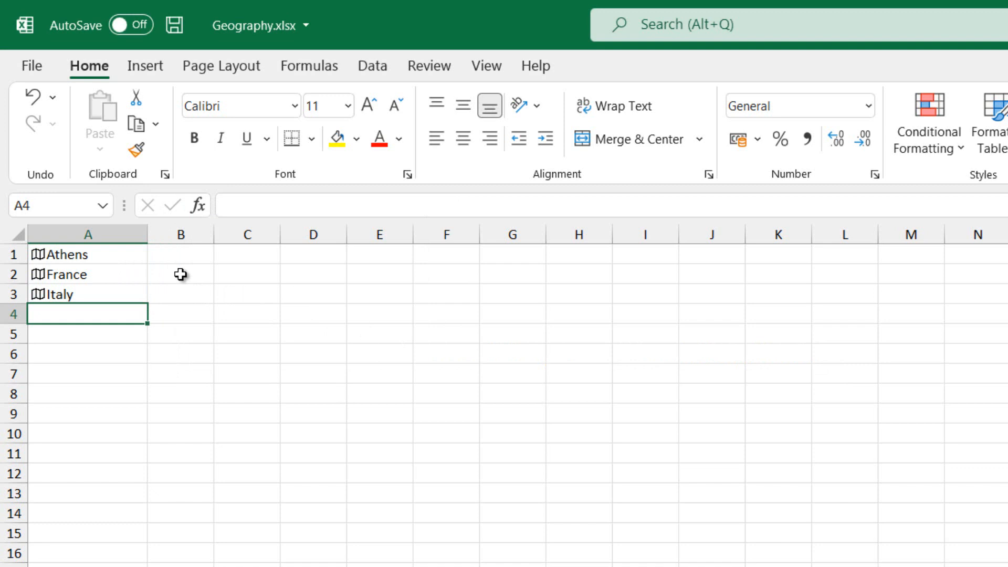
mouse_move(186, 260)
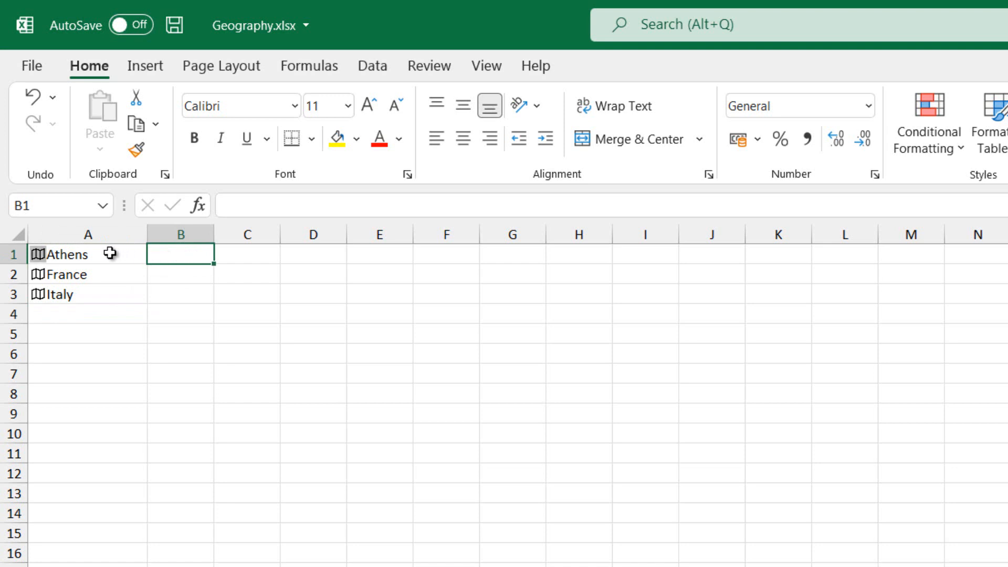
Extract Athens's country, Greece, into B1 from its Insert Data field list
left_click(88, 255)
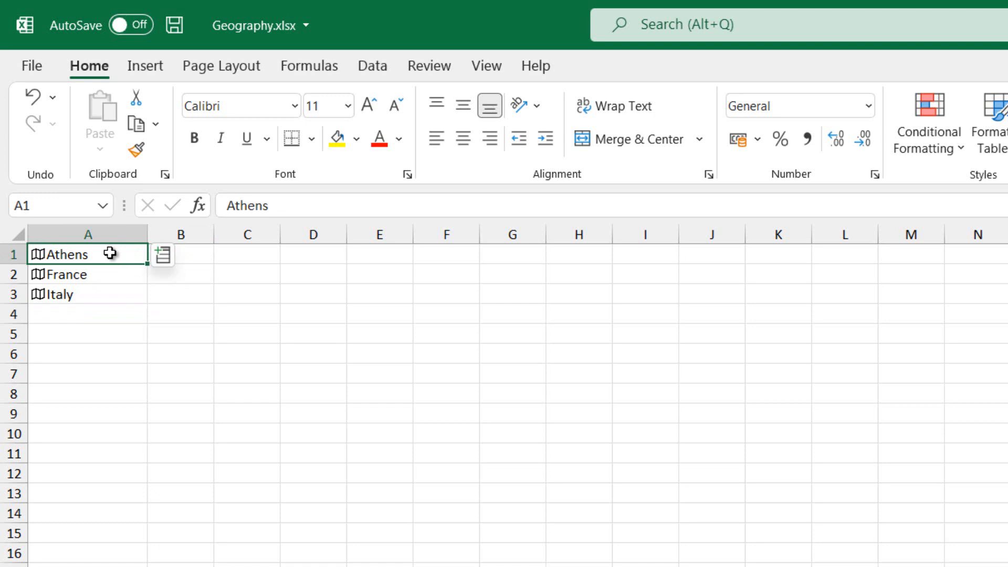
mouse_move(157, 267)
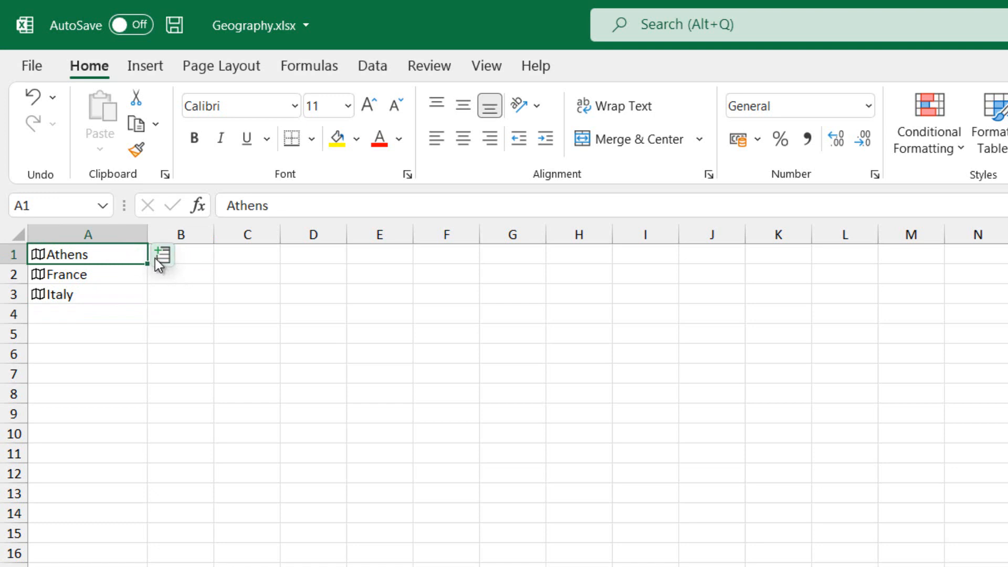
mouse_move(162, 255)
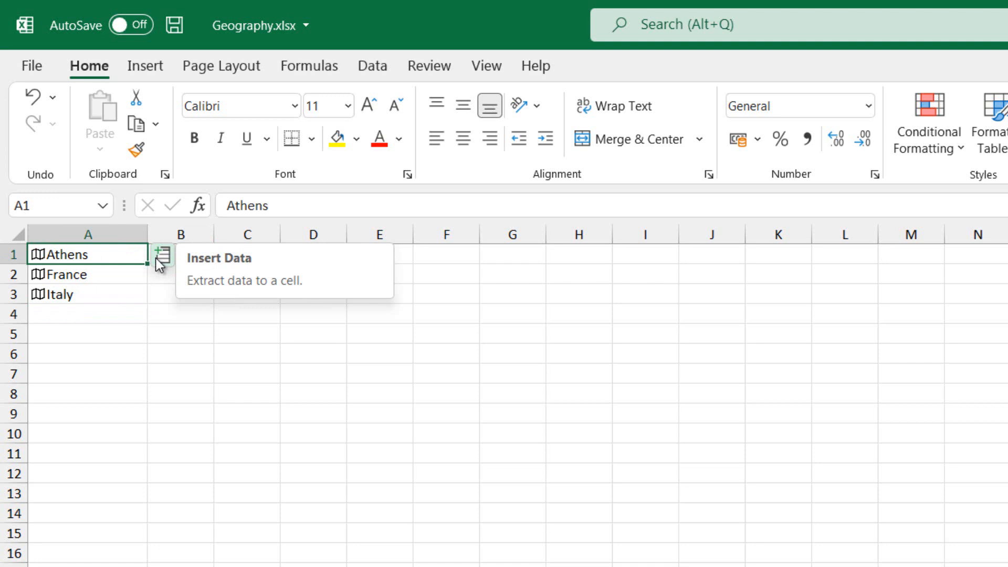
mouse_move(95, 254)
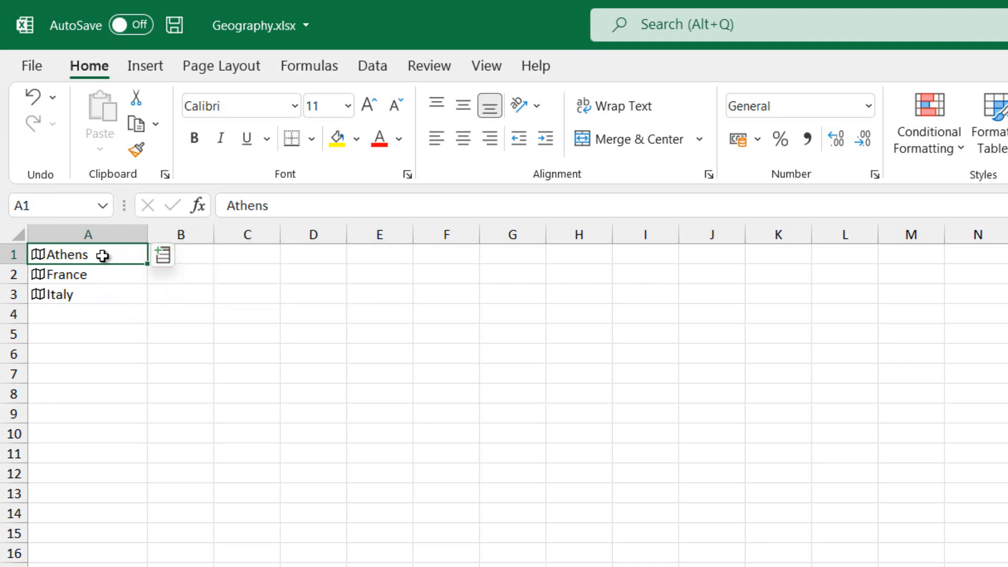
mouse_move(132, 263)
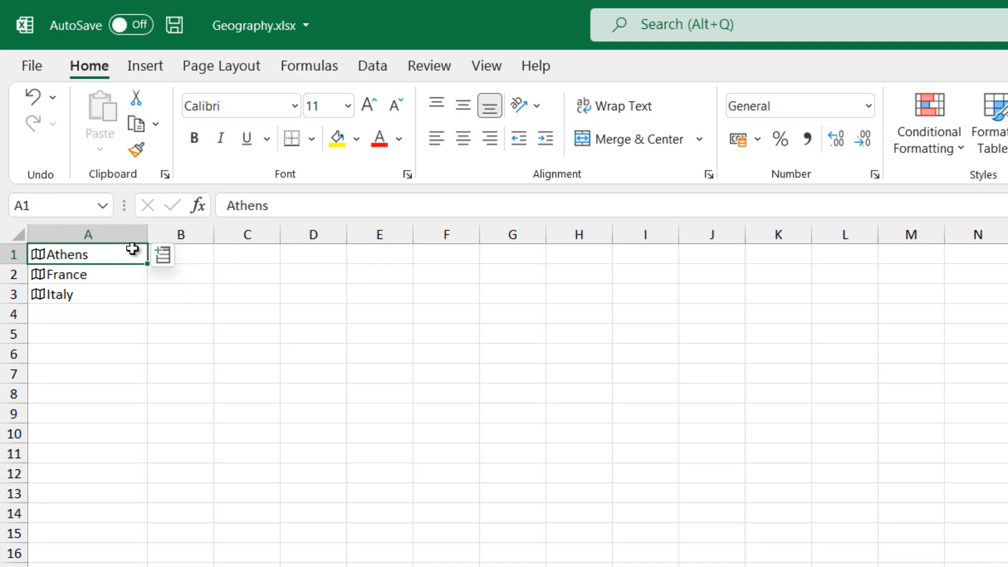
mouse_move(213, 254)
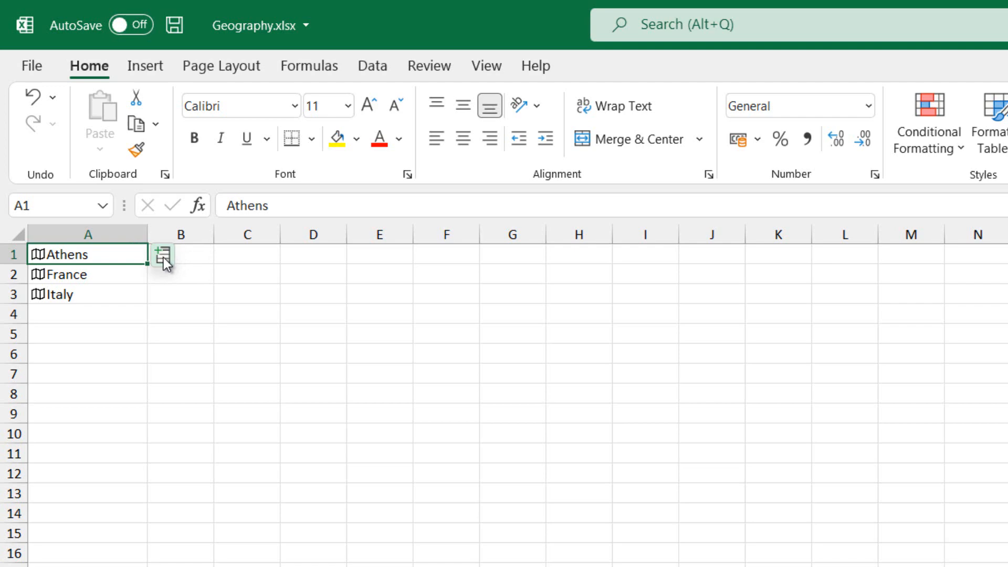
mouse_move(161, 257)
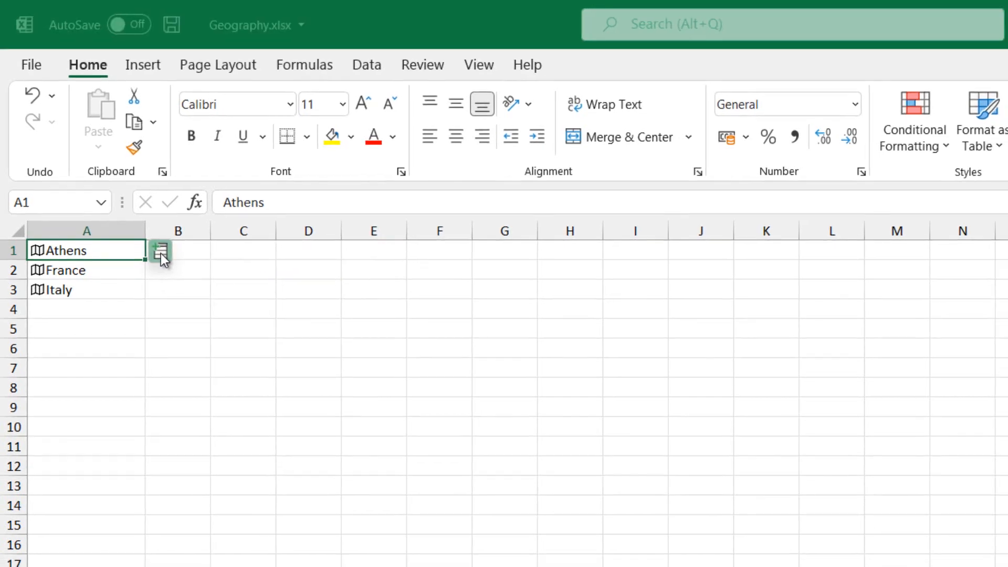
left_click(161, 251)
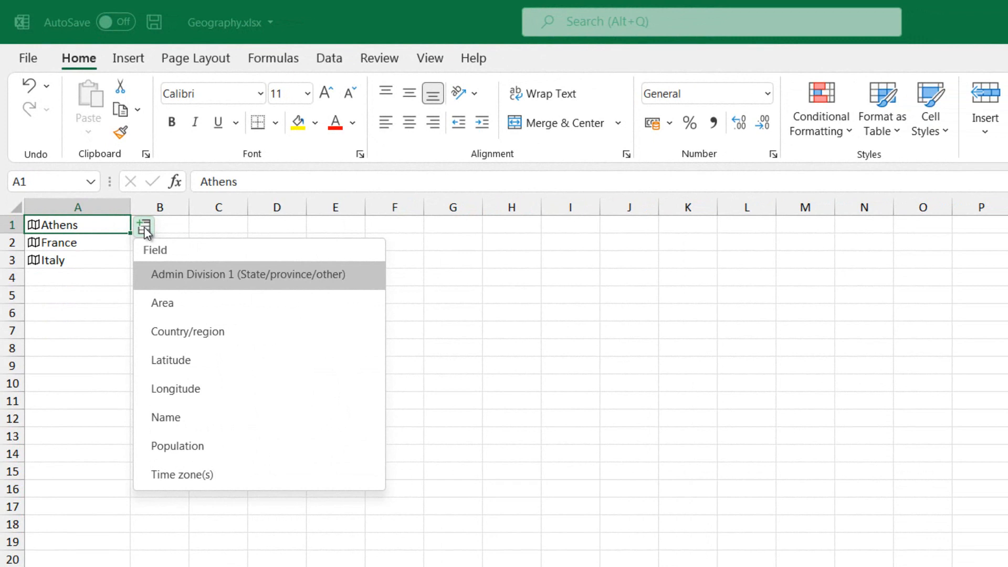
mouse_move(187, 335)
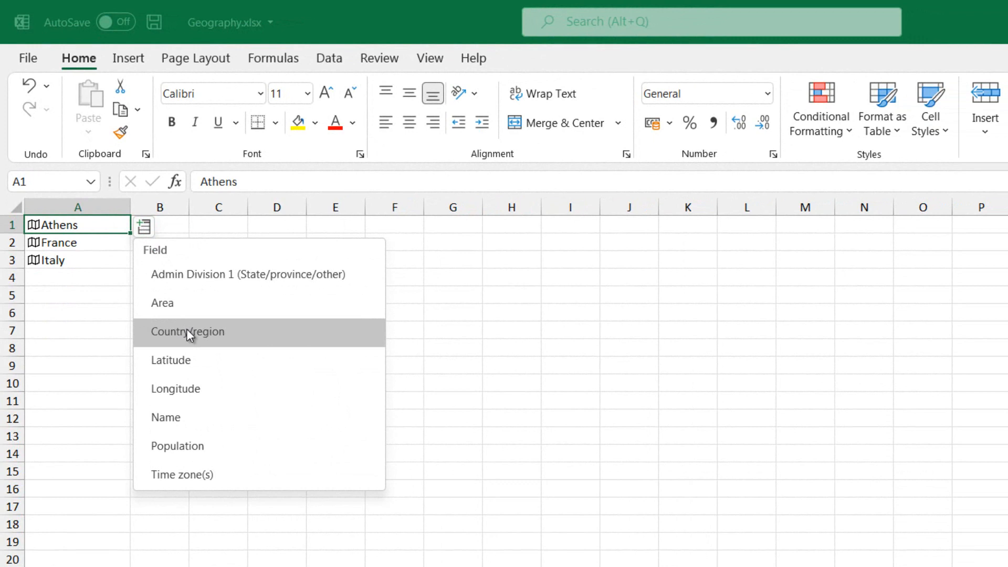
mouse_move(193, 340)
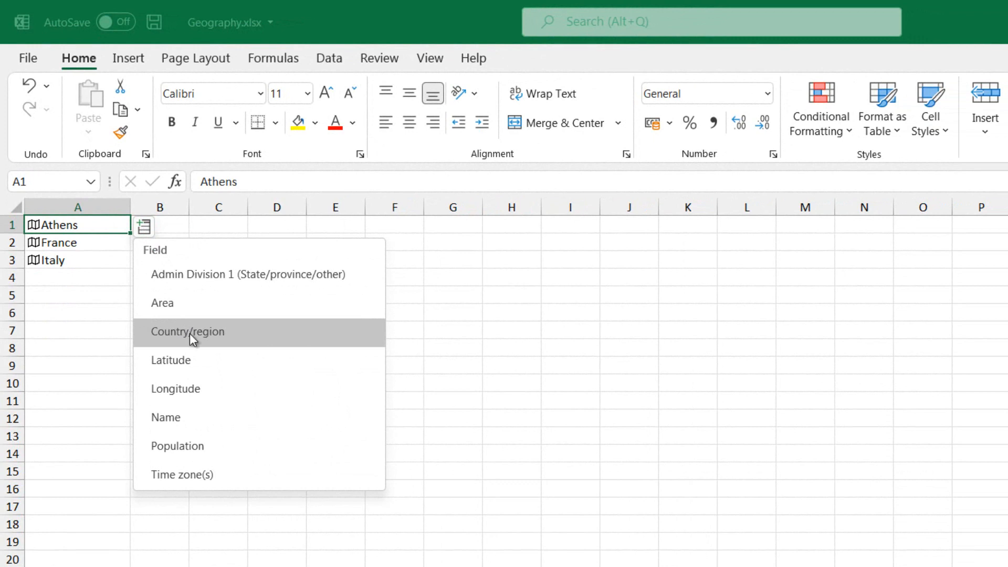
left_click(188, 332)
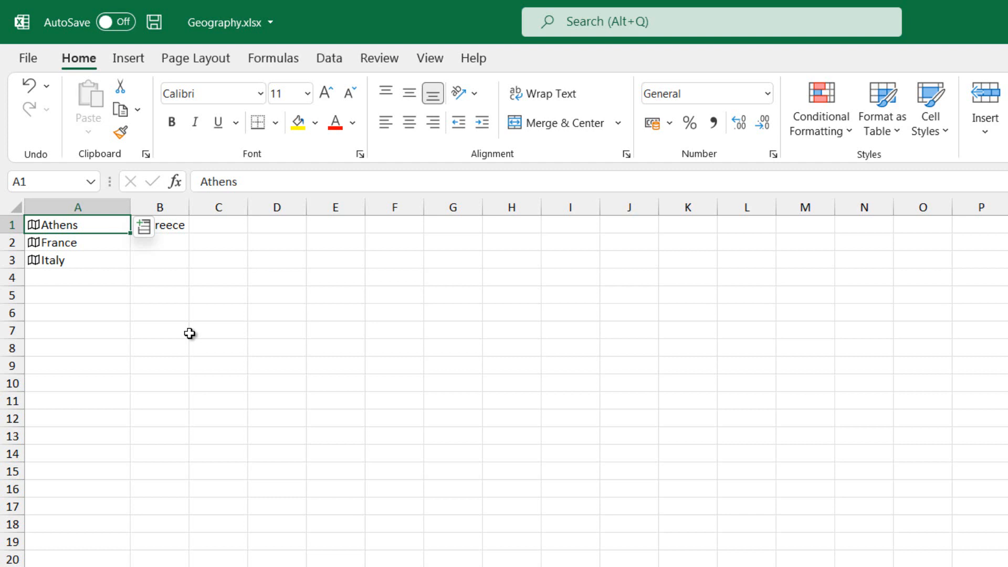
Widen column B and extract Athens's time zones into column C
left_click_drag(189, 207, 221, 206)
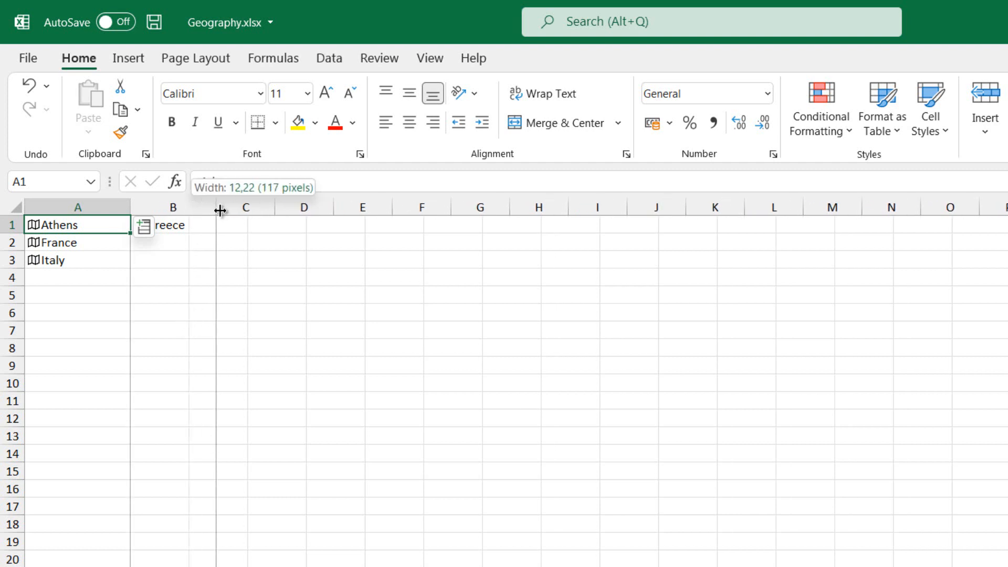
left_click(143, 227)
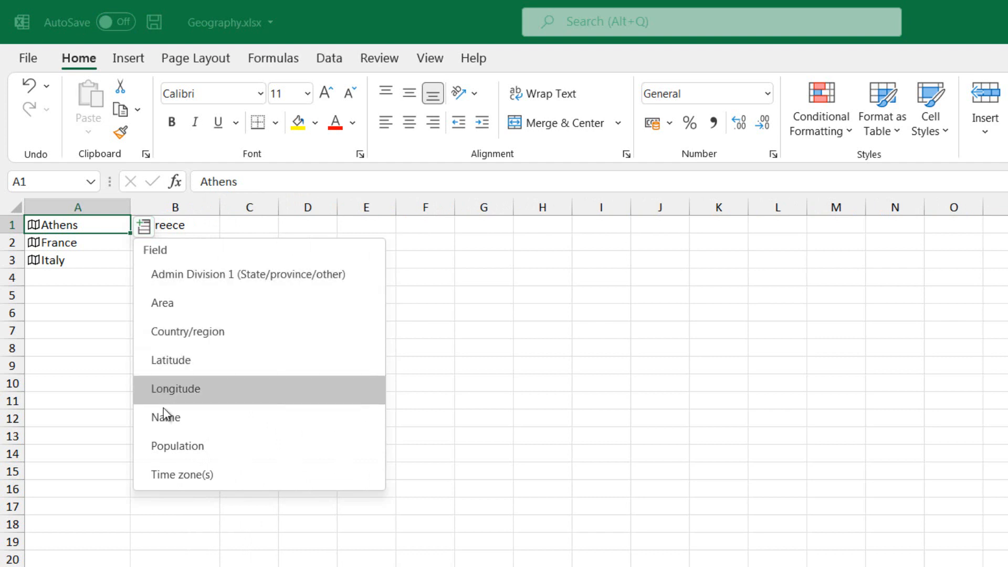
left_click(183, 475)
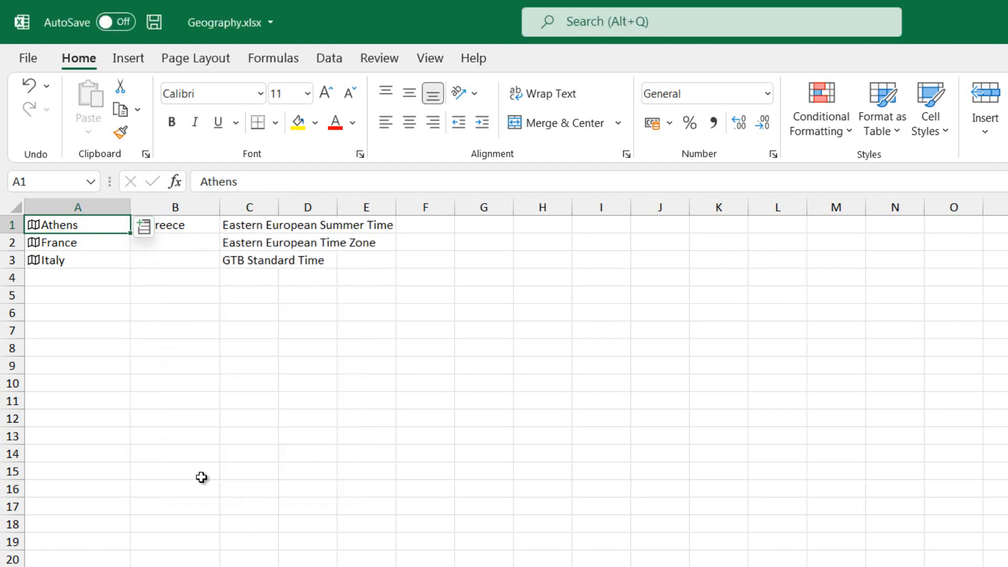
mouse_move(279, 207)
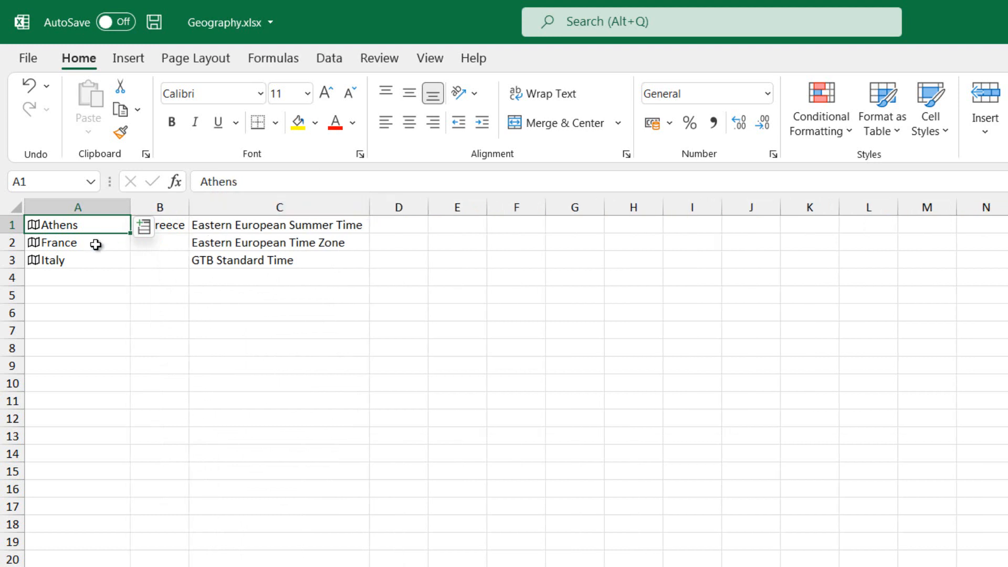
Open France's field list and insert its flag image into B2
left_click(69, 243)
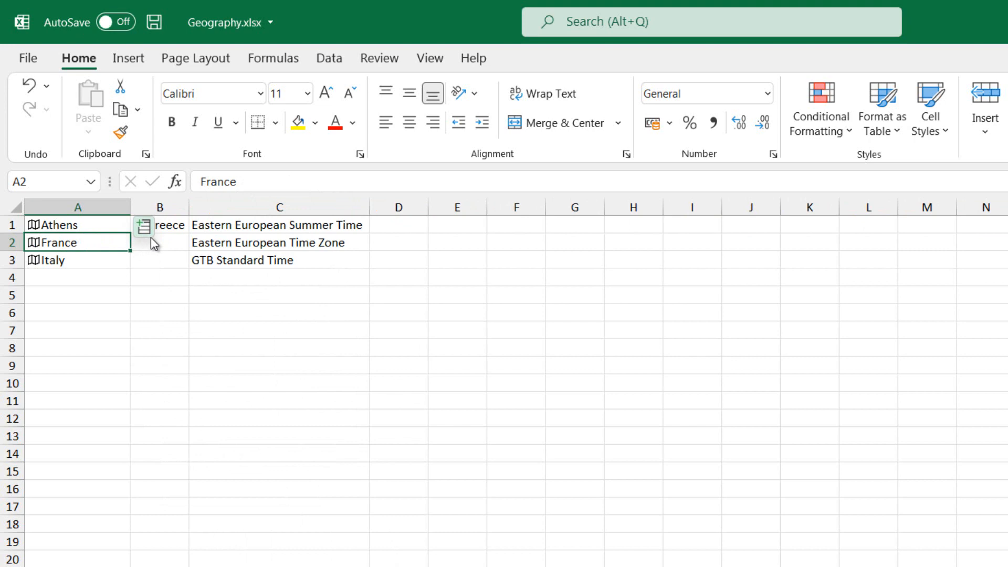
left_click(144, 226)
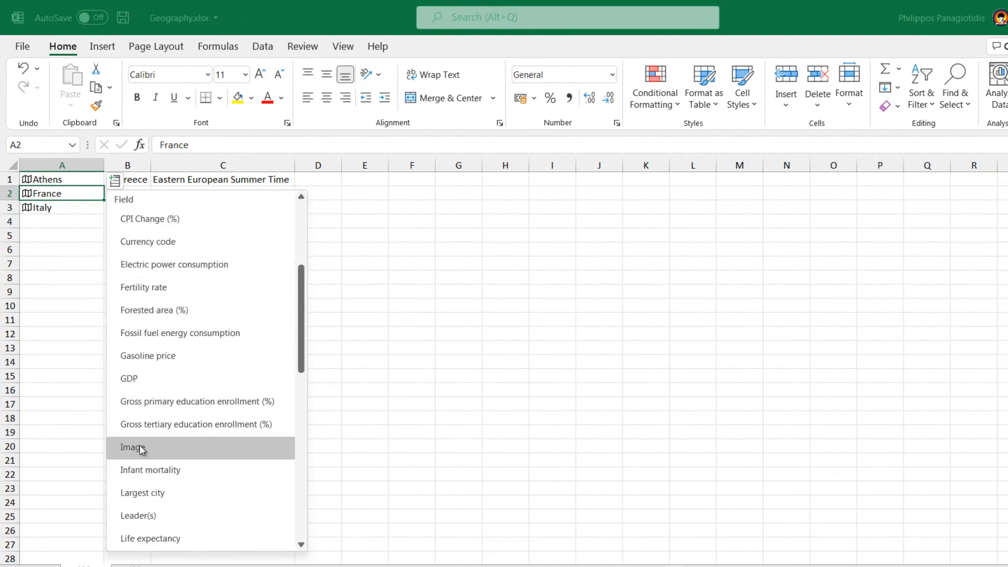
mouse_move(138, 448)
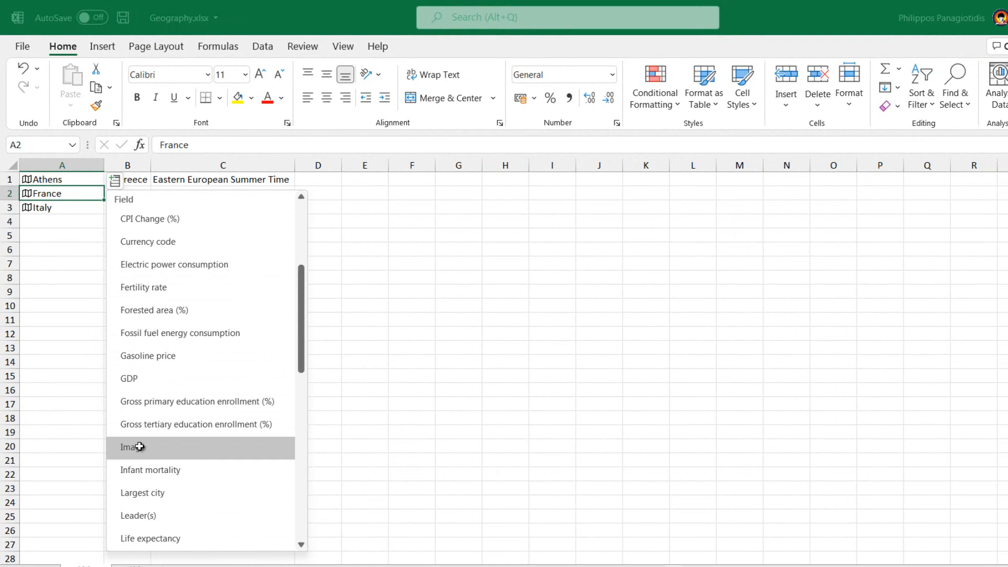
left_click(131, 448)
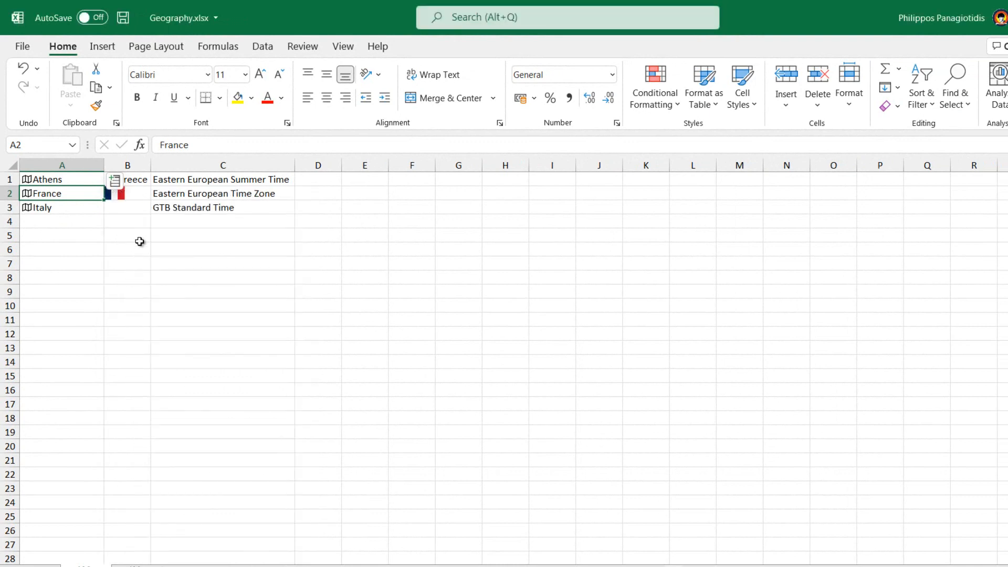
mouse_move(85, 208)
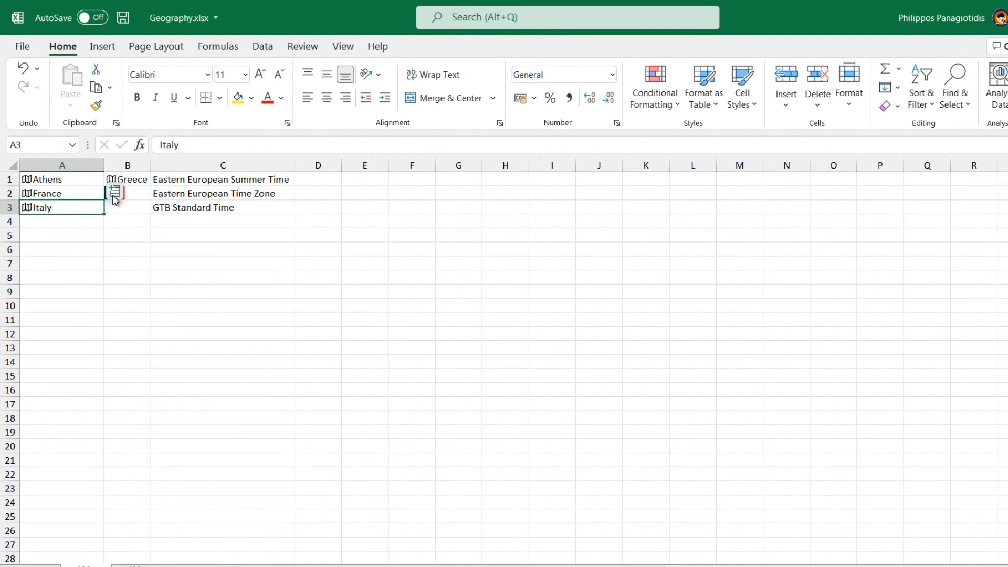
Scroll Italy's field list to extract its population, 60,297,396, into B3
left_click(116, 193)
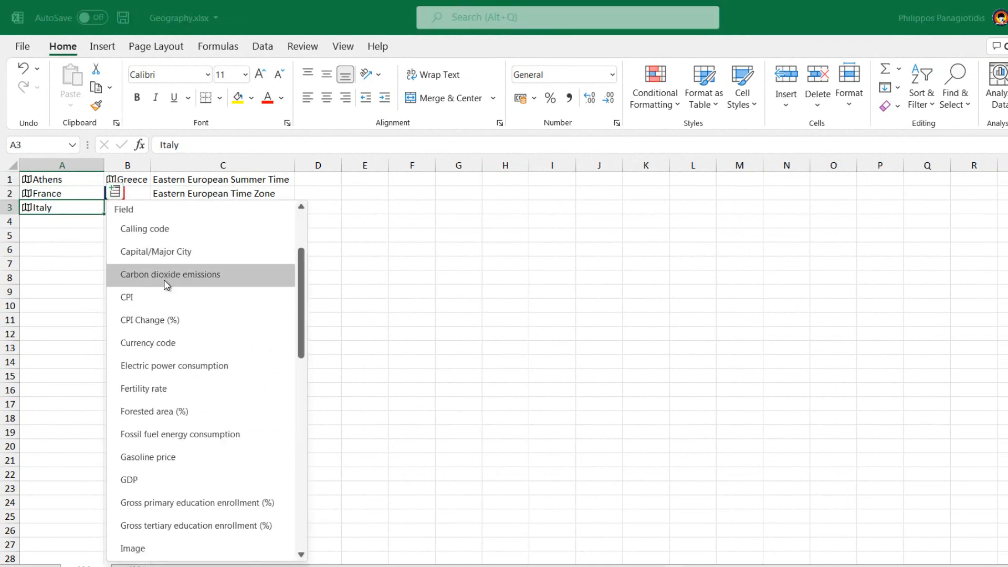
mouse_move(167, 415)
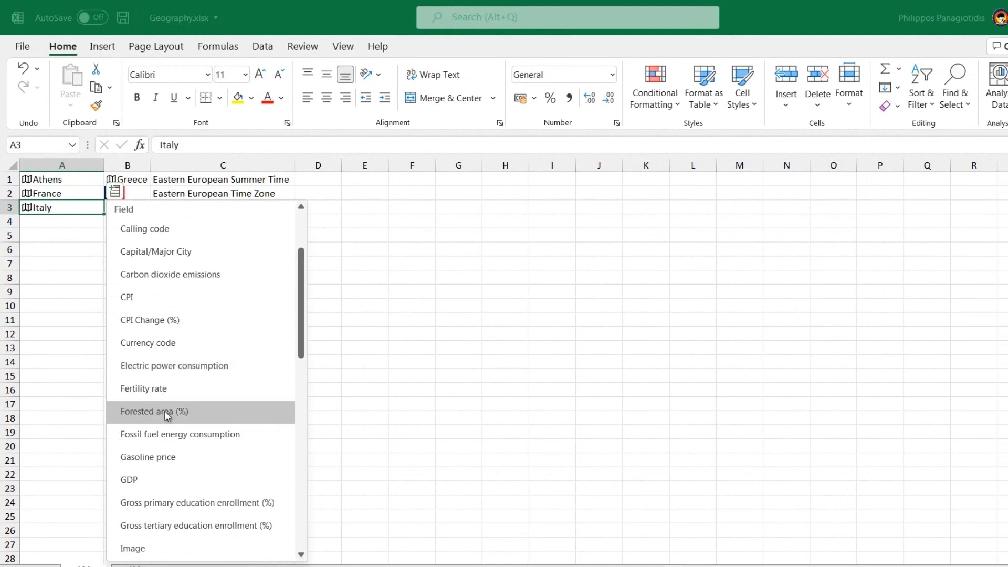
mouse_move(166, 469)
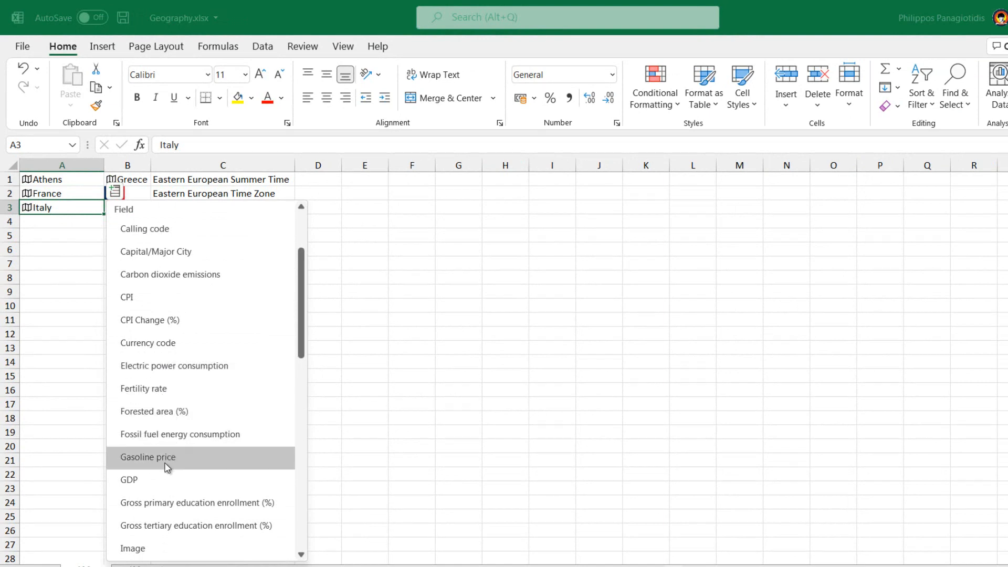
scroll("down", 3)
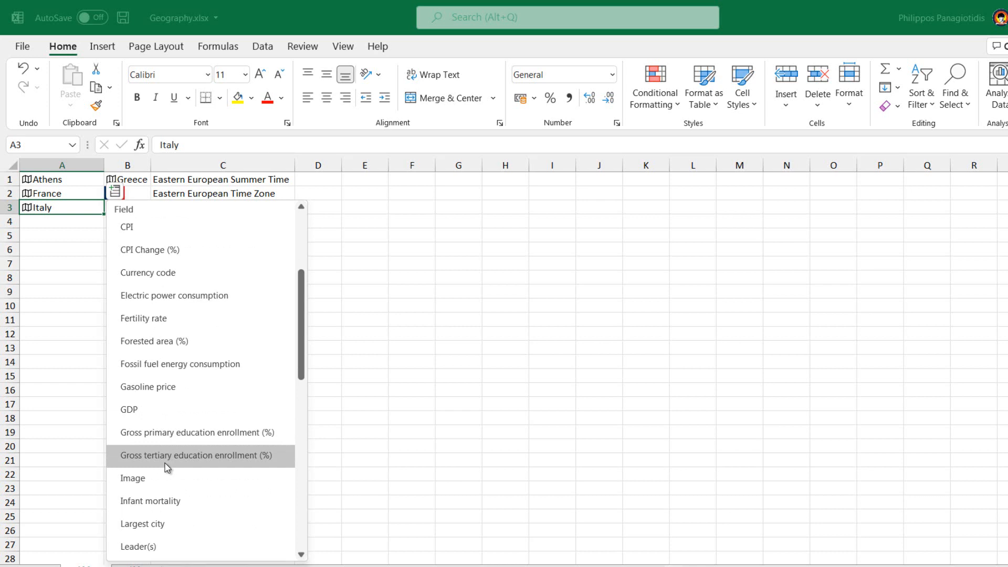
scroll("down", 3)
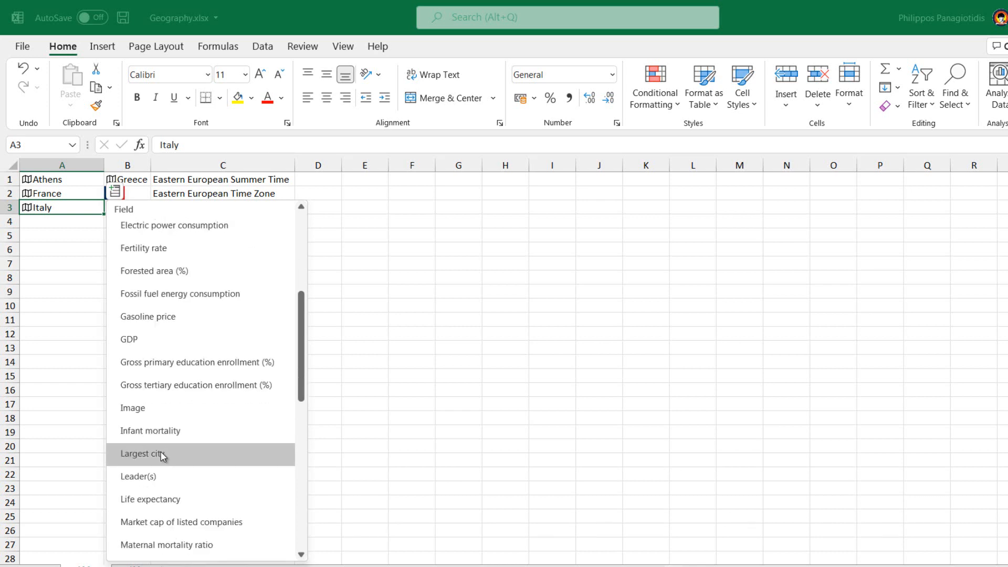
scroll("down", 3)
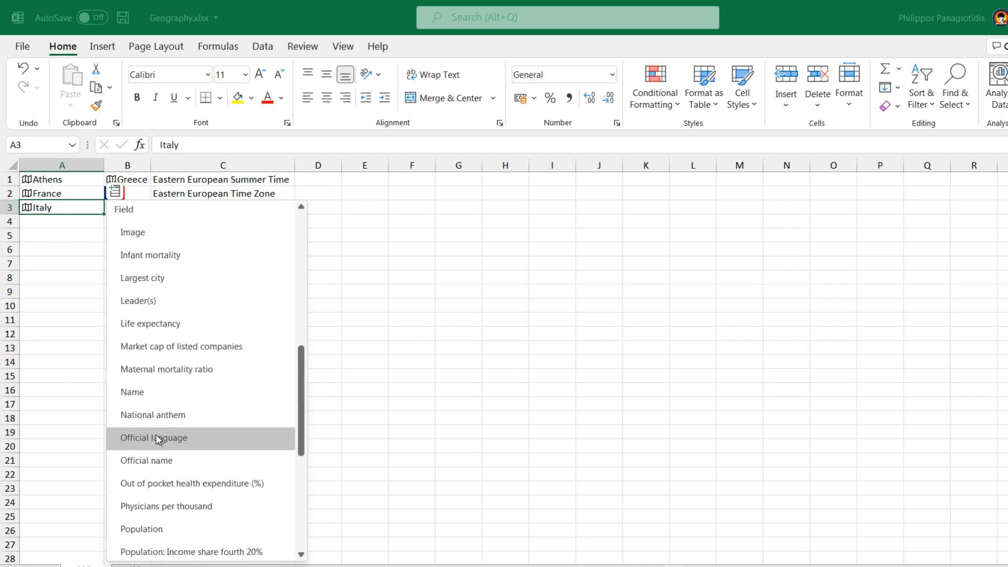
scroll("down", 3)
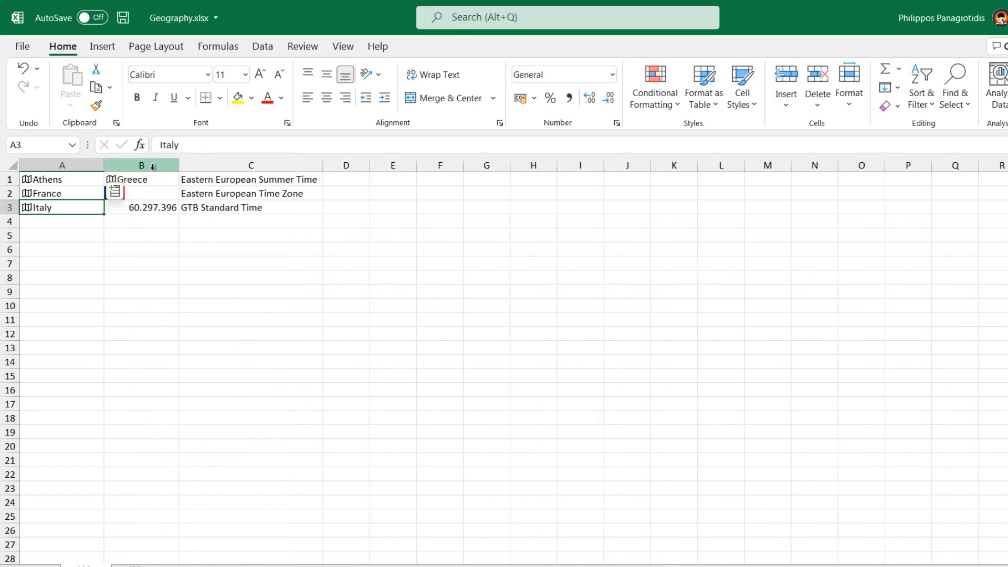
left_click(107, 193)
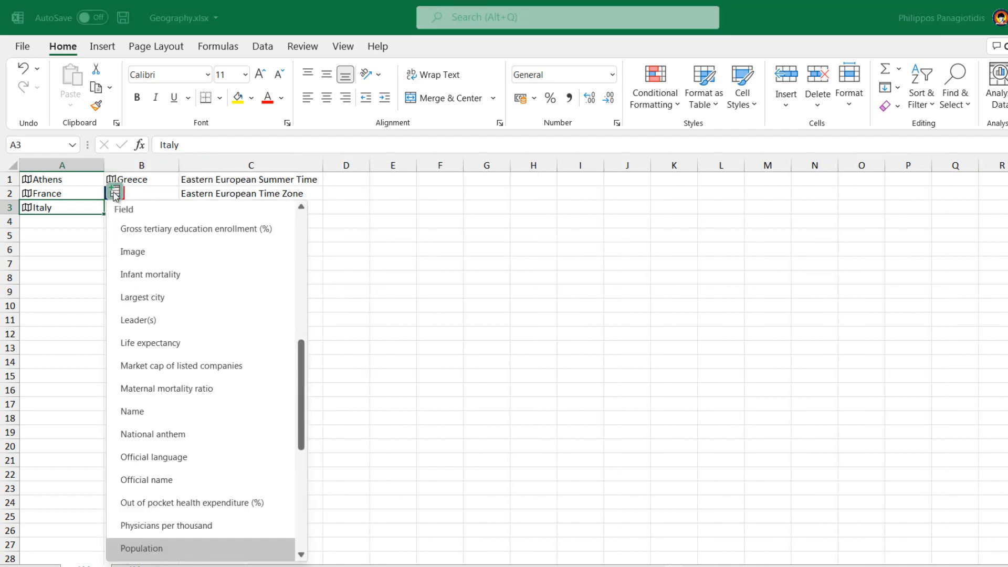
mouse_move(182, 266)
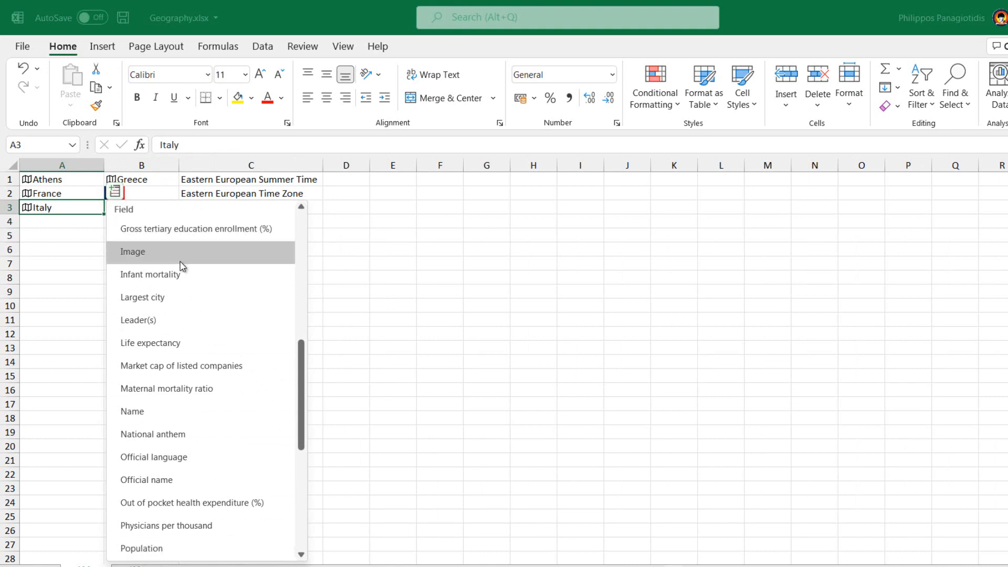
Insert Italy's largest city, Desenzano del Garda, into D3 and select it
left_click(132, 252)
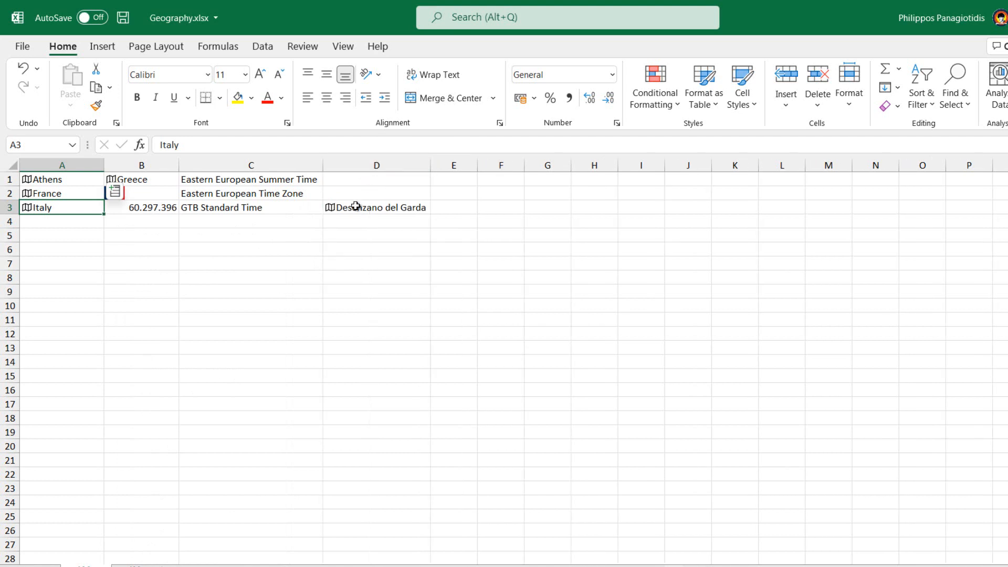
left_click(357, 208)
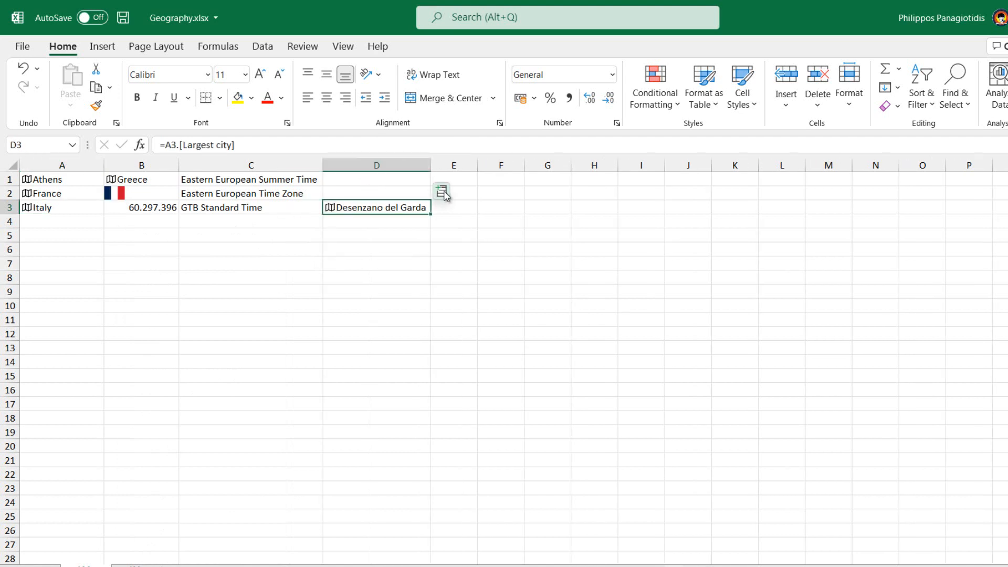
Add Desenzano del Garda's description into E3 from its field list
left_click(441, 191)
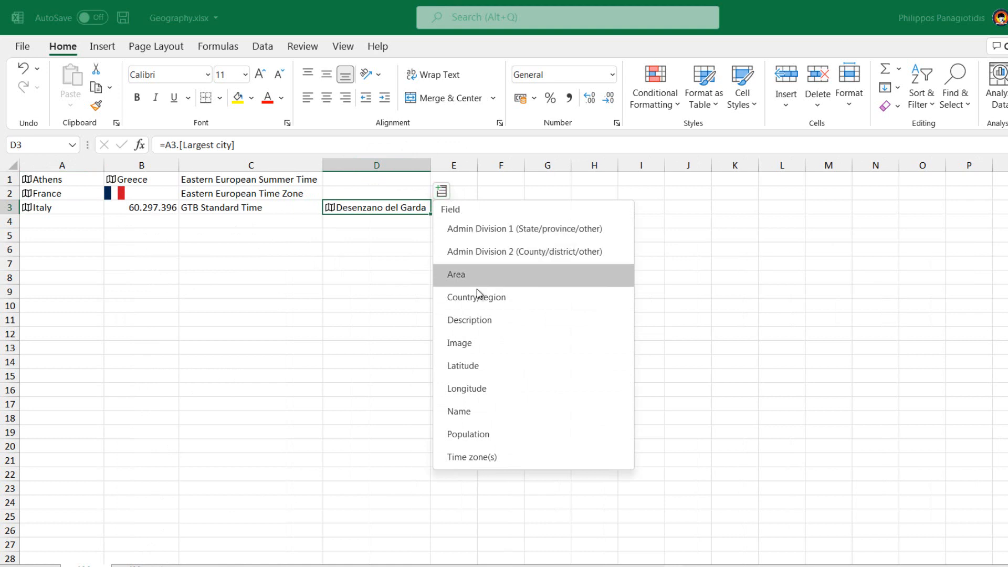
mouse_move(483, 323)
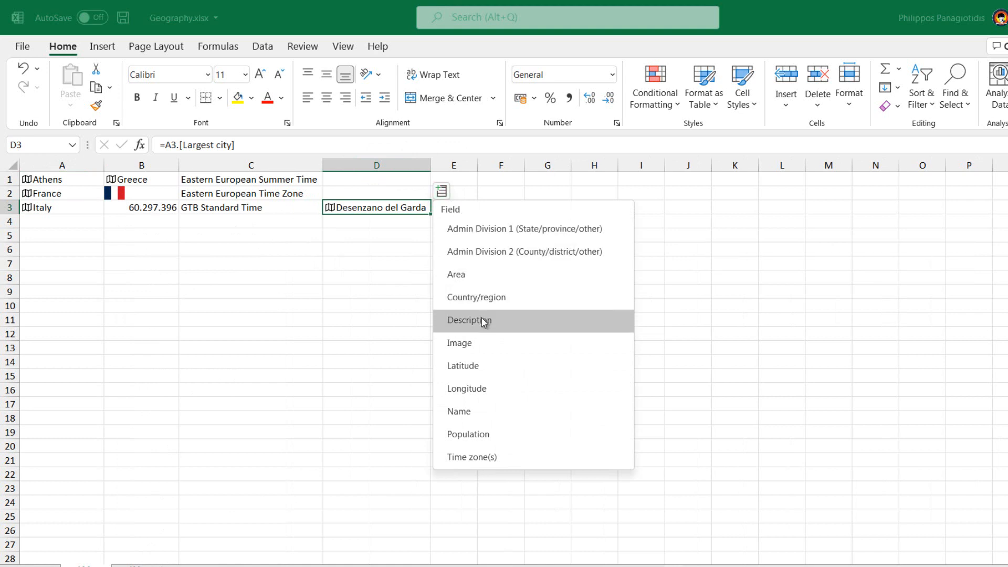
left_click(470, 321)
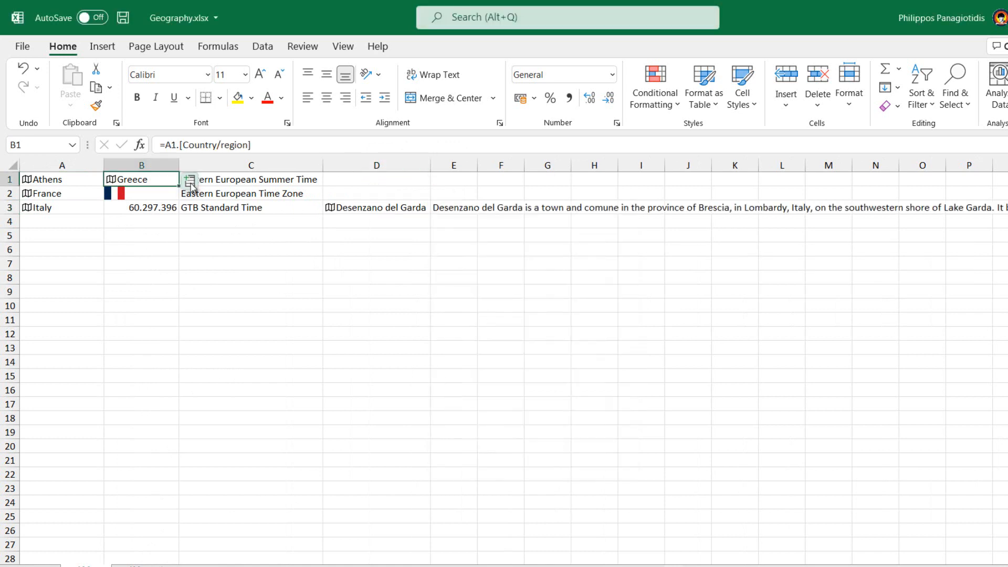
left_click(189, 180)
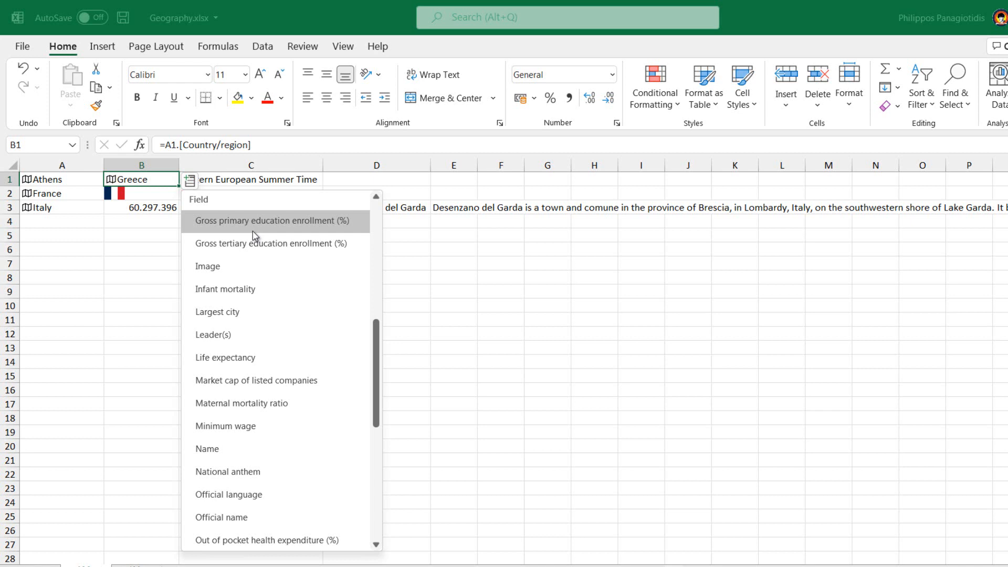
Scroll Greece's fields to add its population, 10.716.322, to D1
scroll("down", 3)
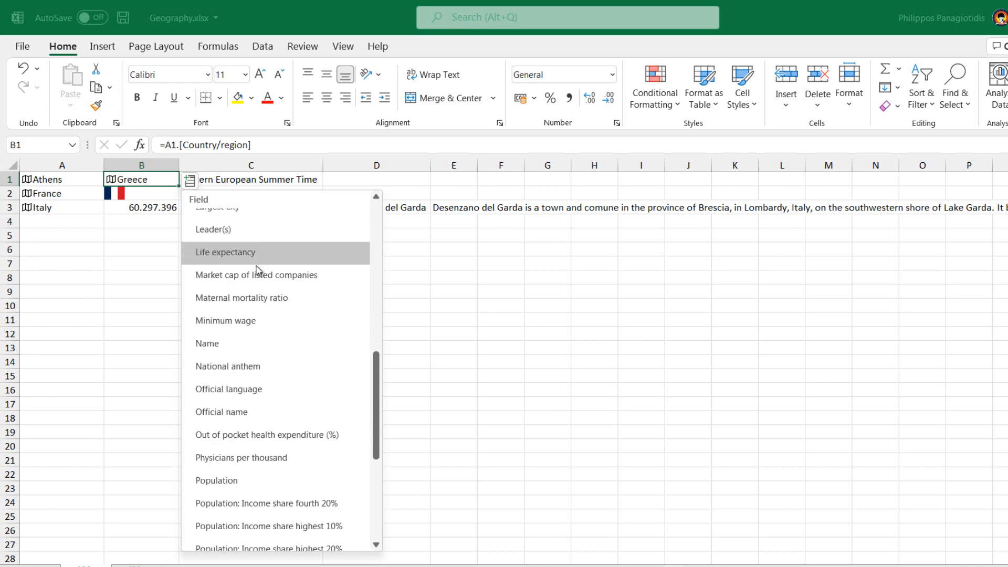
scroll("down", 3)
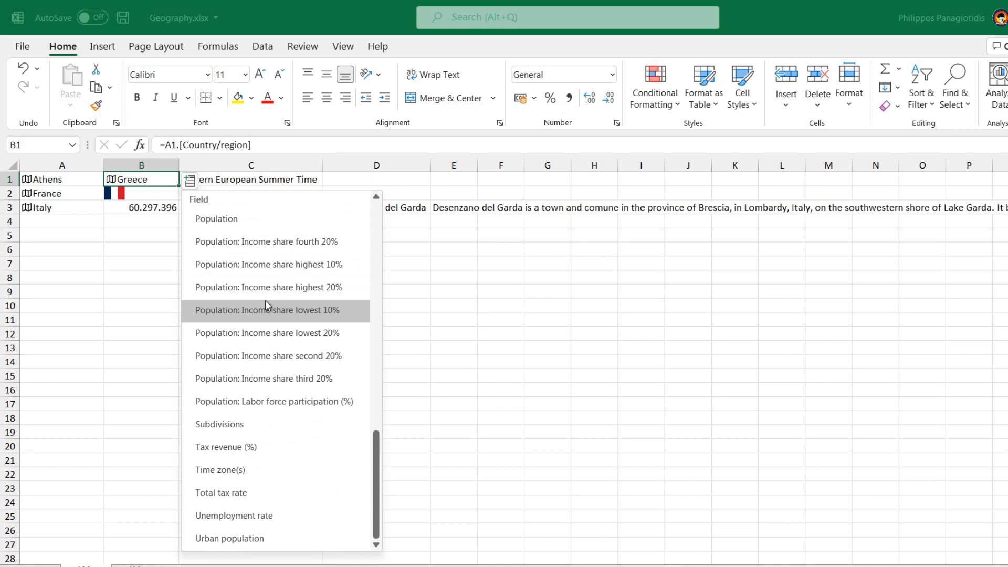
mouse_move(275, 212)
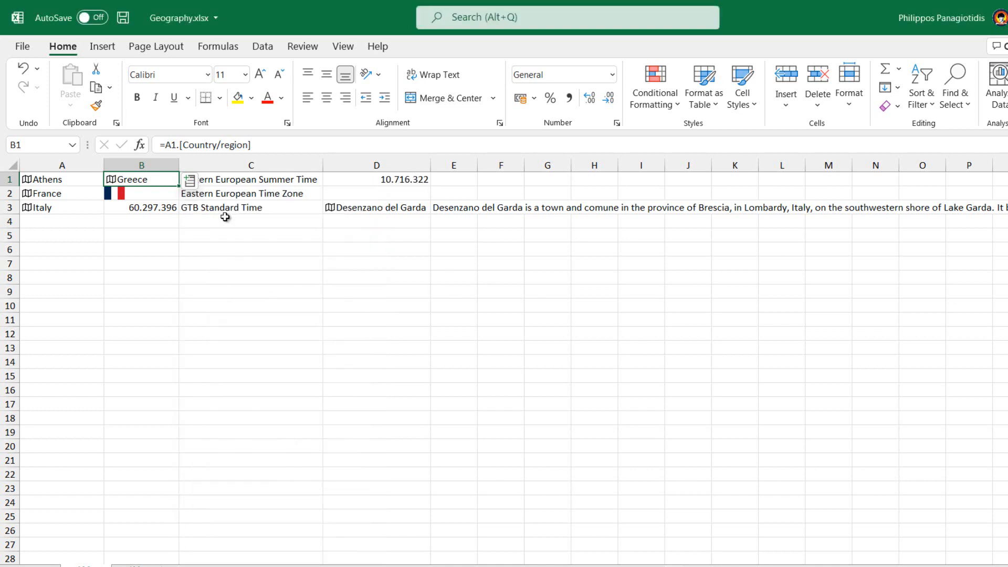
mouse_move(229, 211)
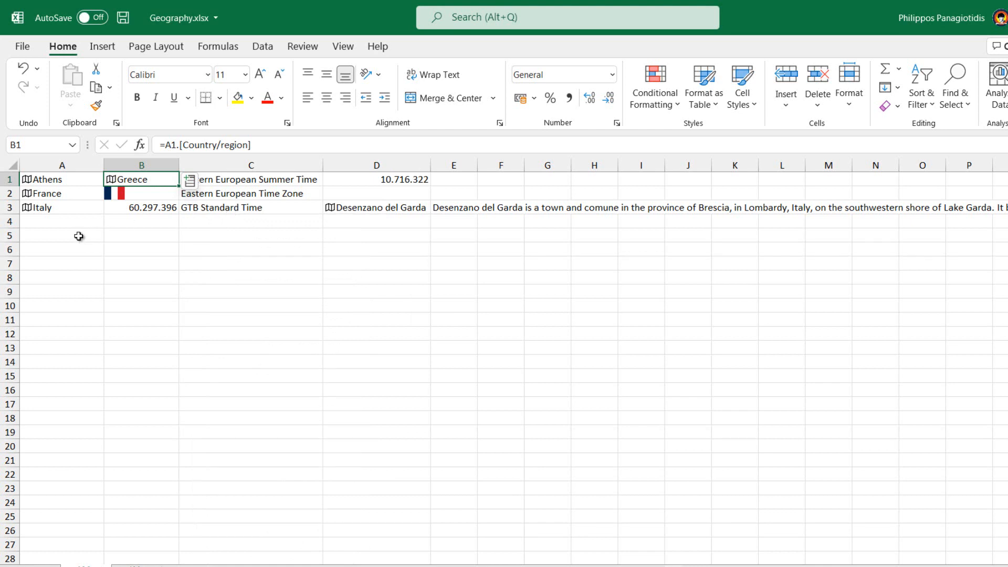
left_click(78, 236)
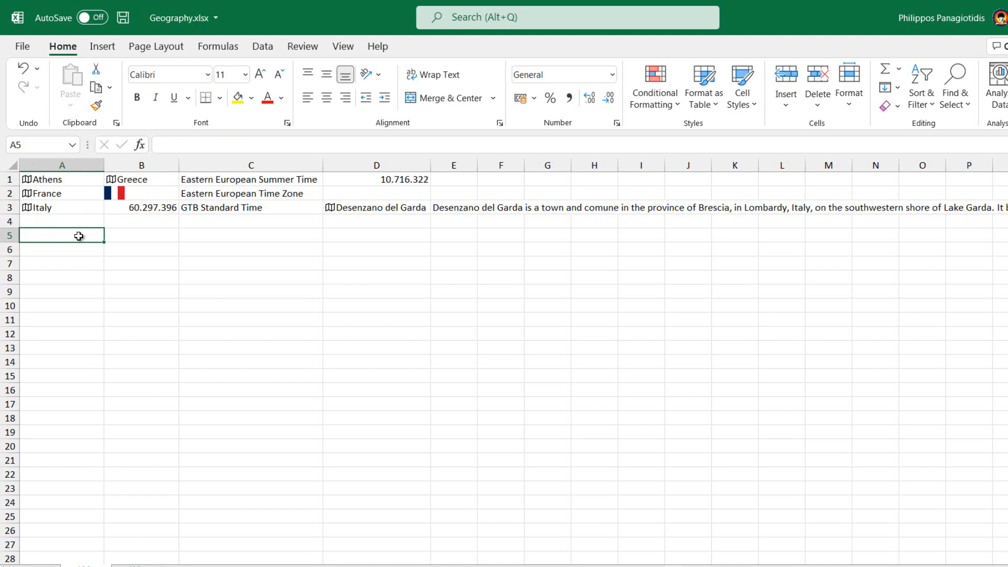
Type Germany into A5 and reselect that cell
type("Germany")
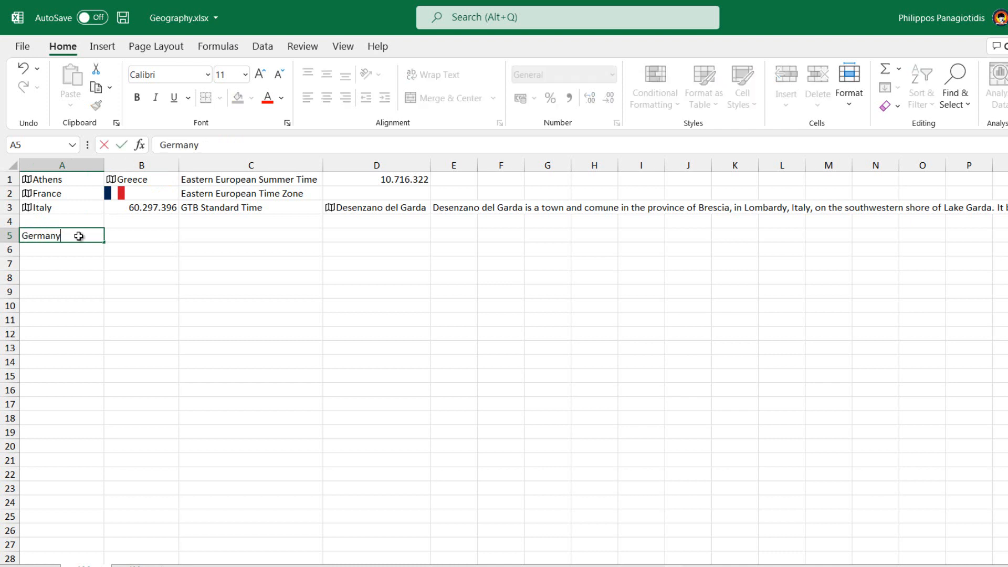
key("Enter")
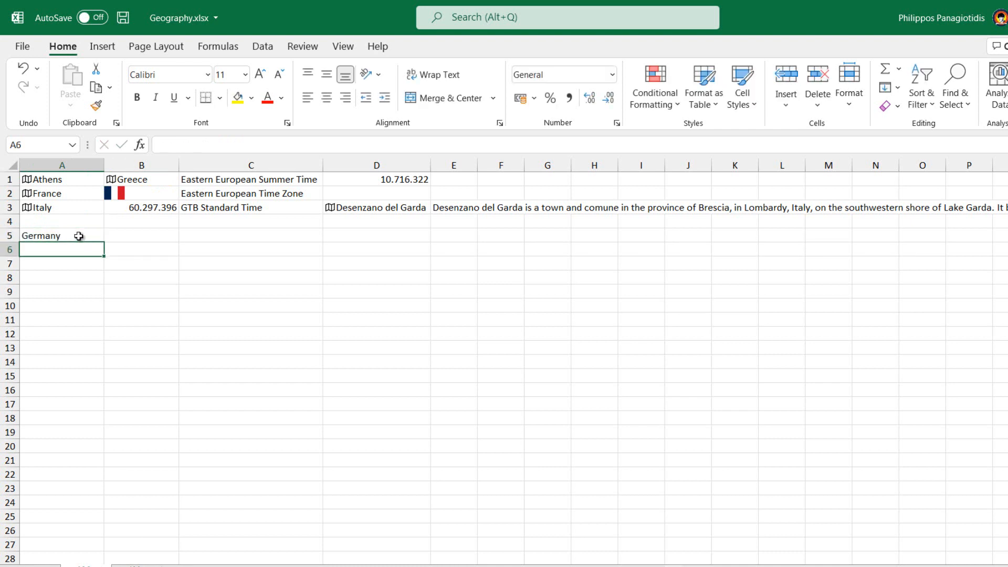
left_click(61, 236)
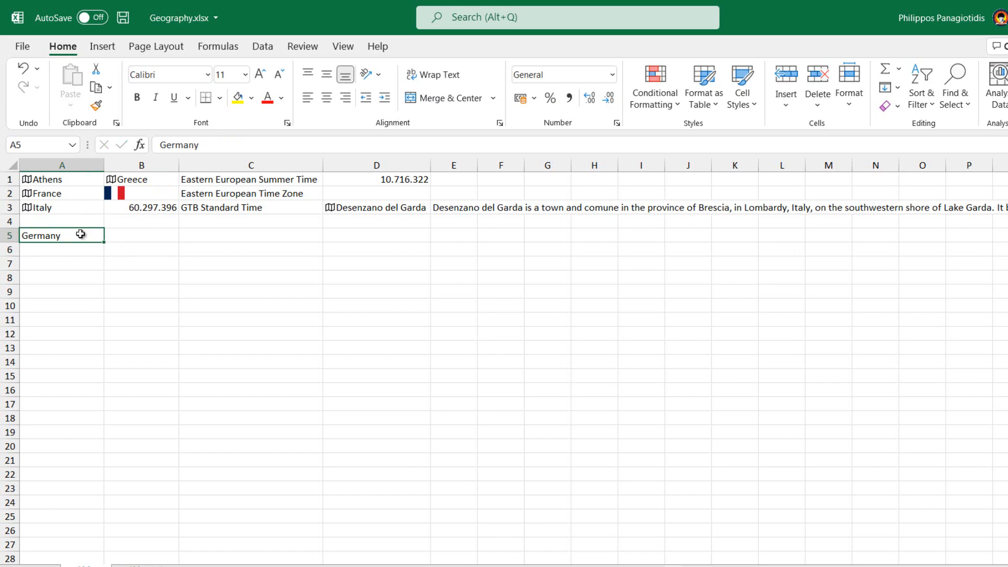
left_click(262, 46)
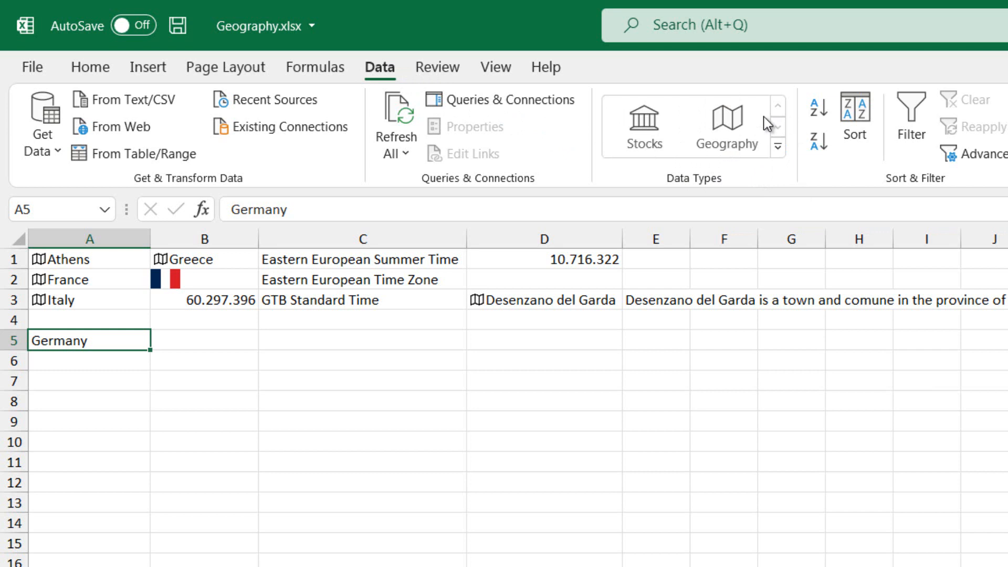
mouse_move(733, 127)
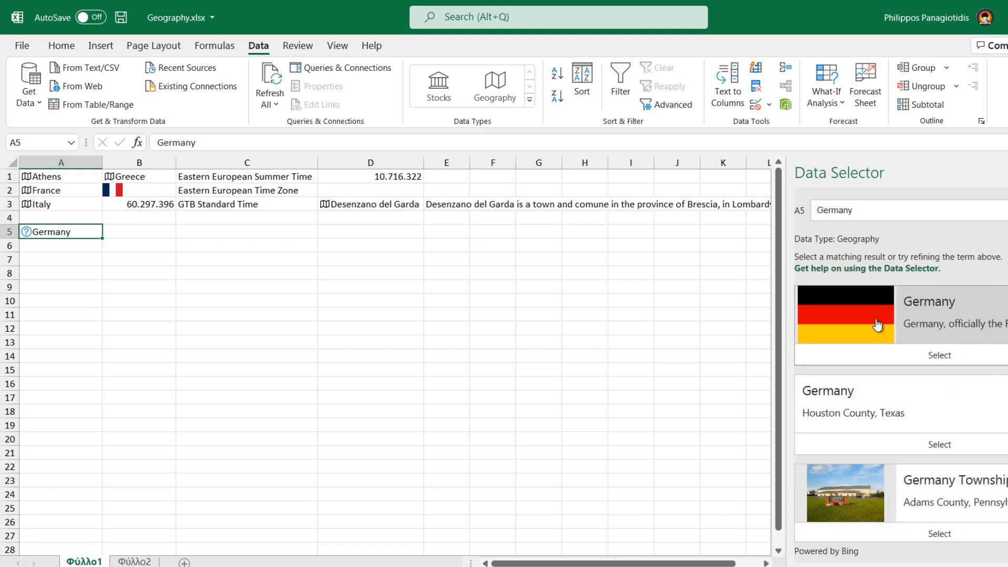
Select the Germany country result in the Data Selector to link A5 as a Geography type
left_click(940, 355)
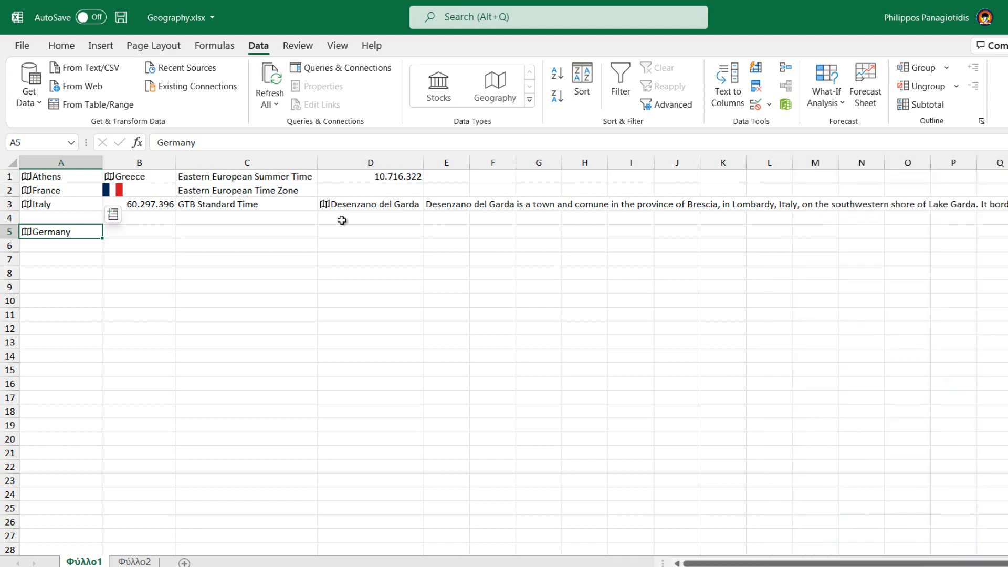